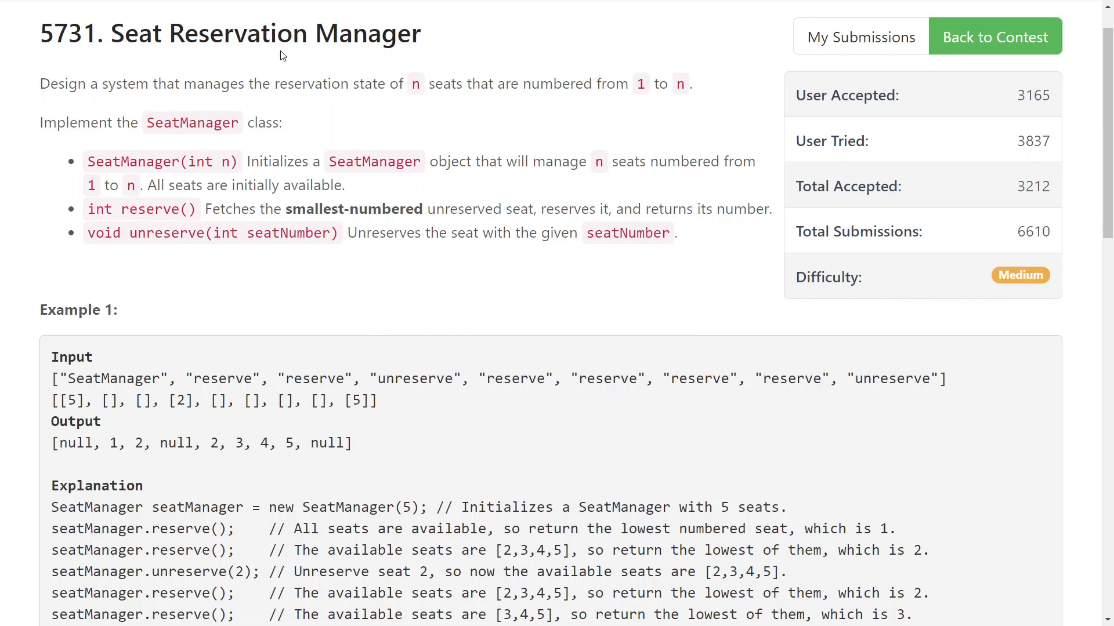
mouse_move(429, 114)
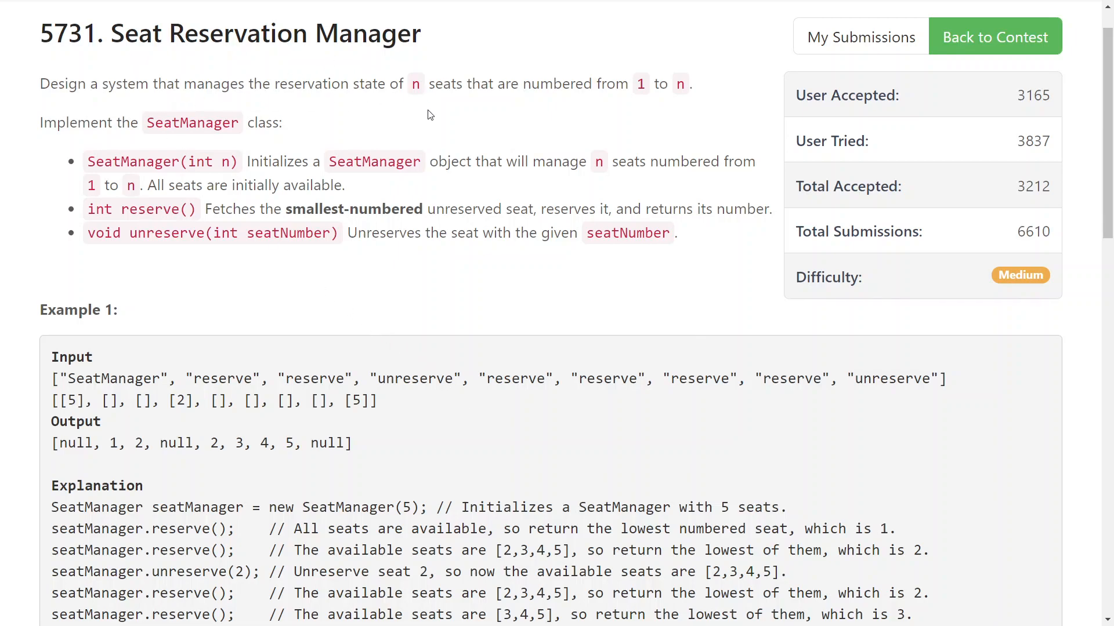
mouse_move(682, 80)
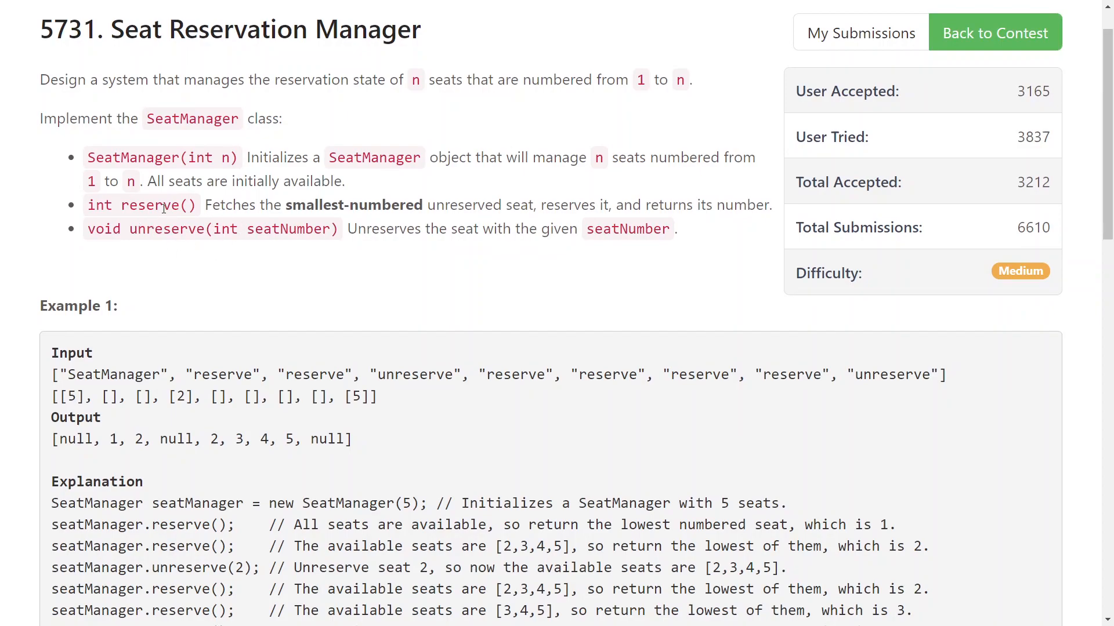
Step: Declare a set<int> member named available in the SeatManager class
double_click(160, 205)
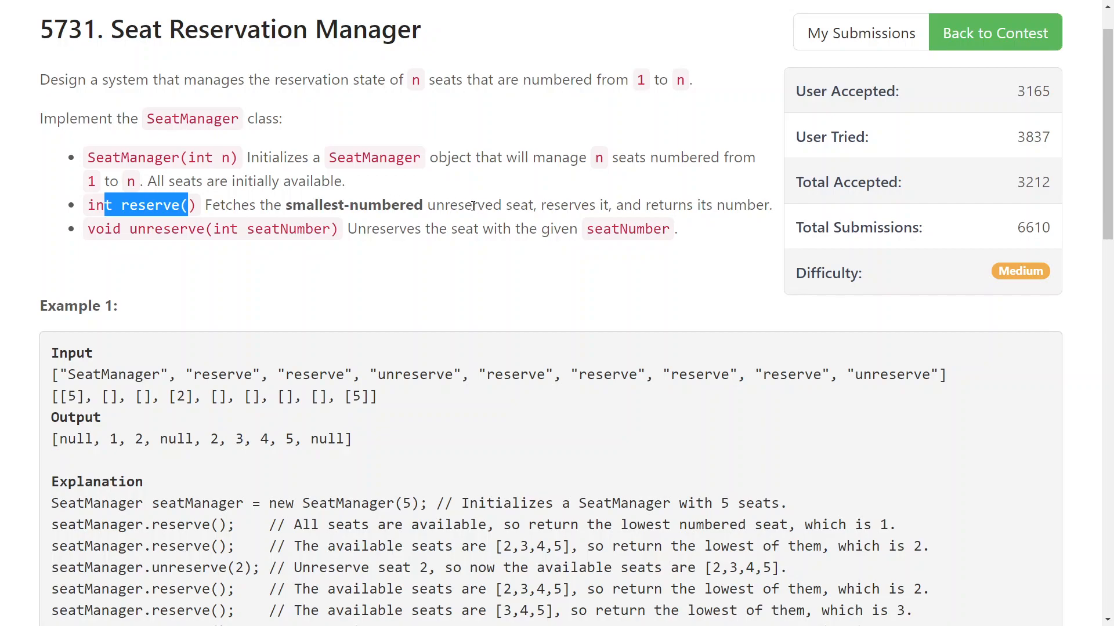
mouse_move(500, 197)
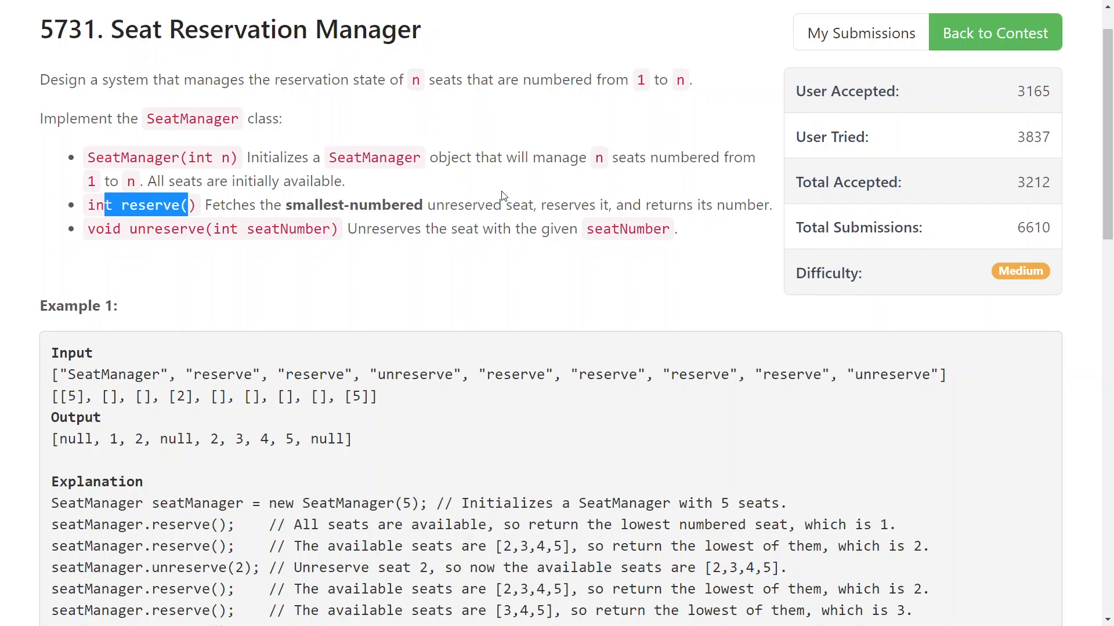
mouse_move(522, 204)
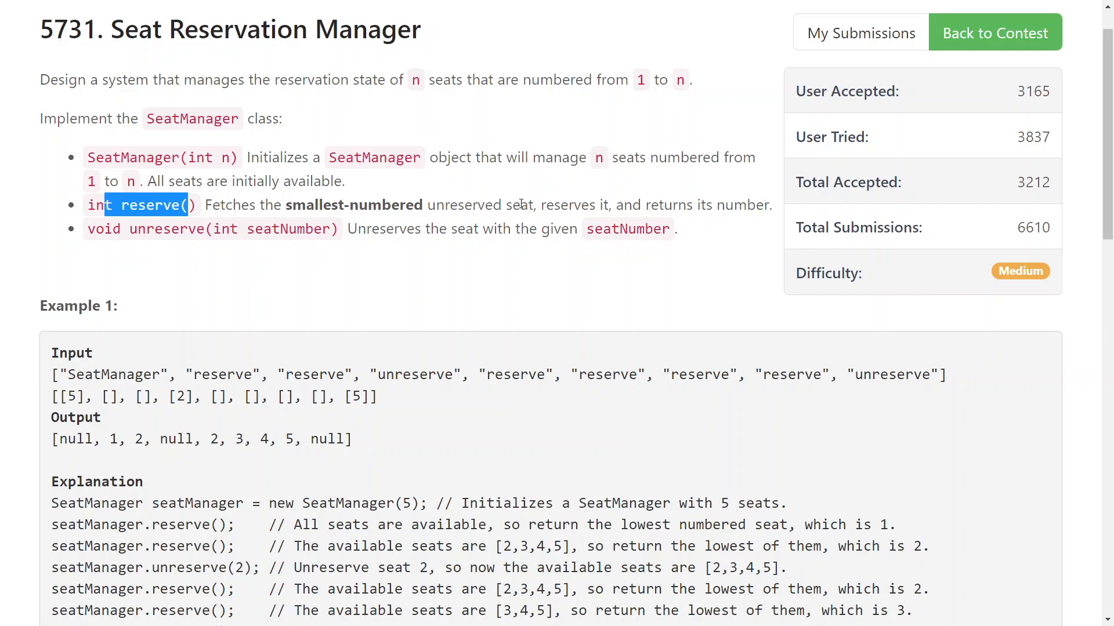
mouse_move(630, 78)
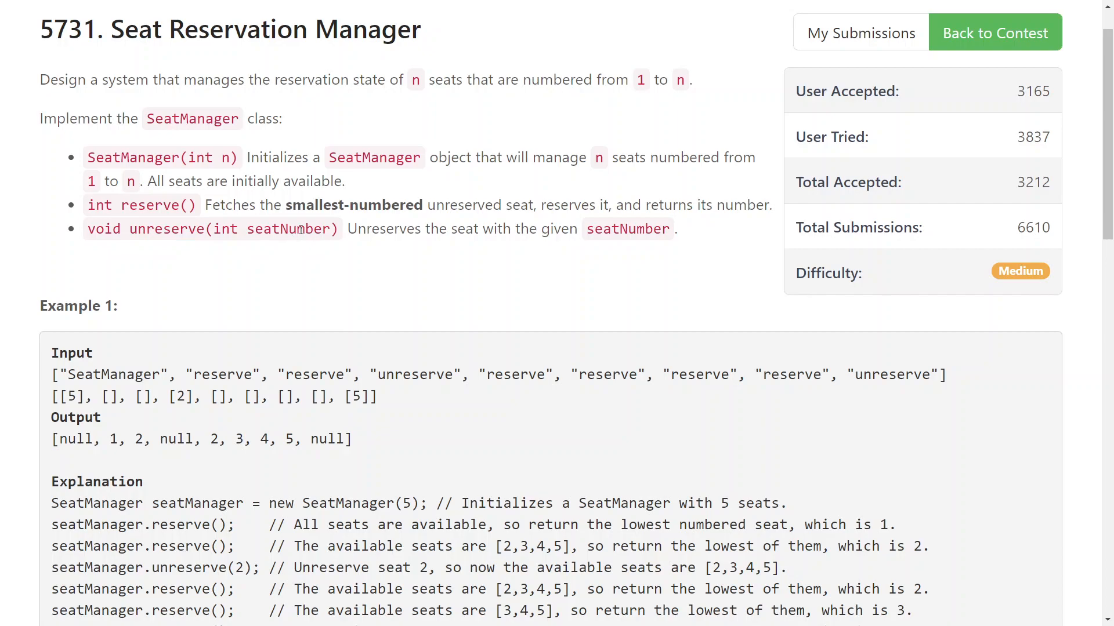
mouse_move(398, 281)
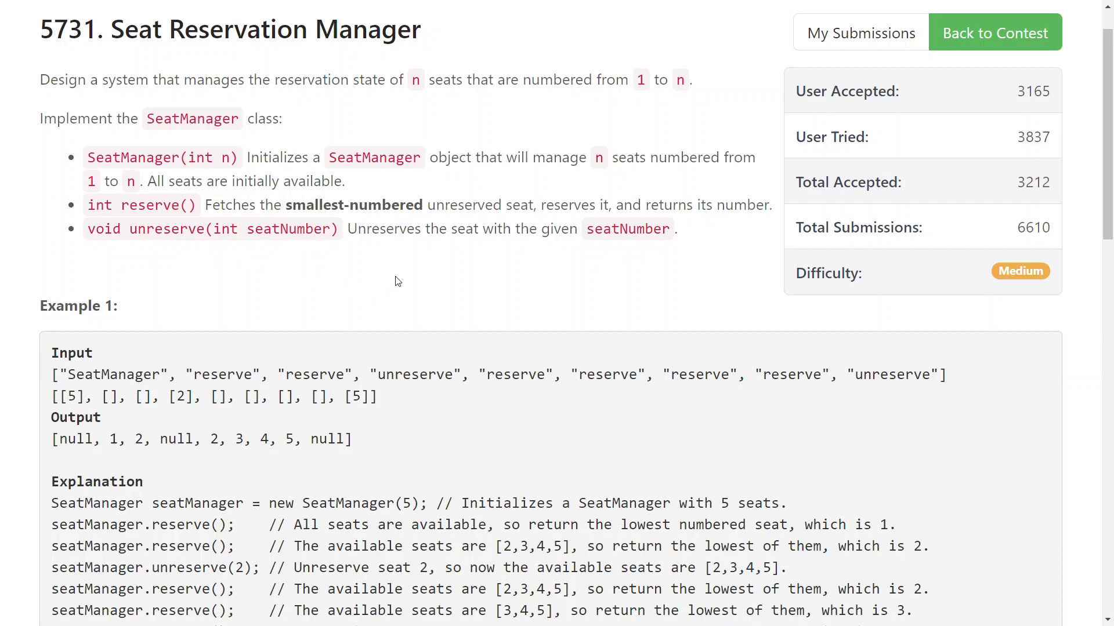
mouse_move(238, 281)
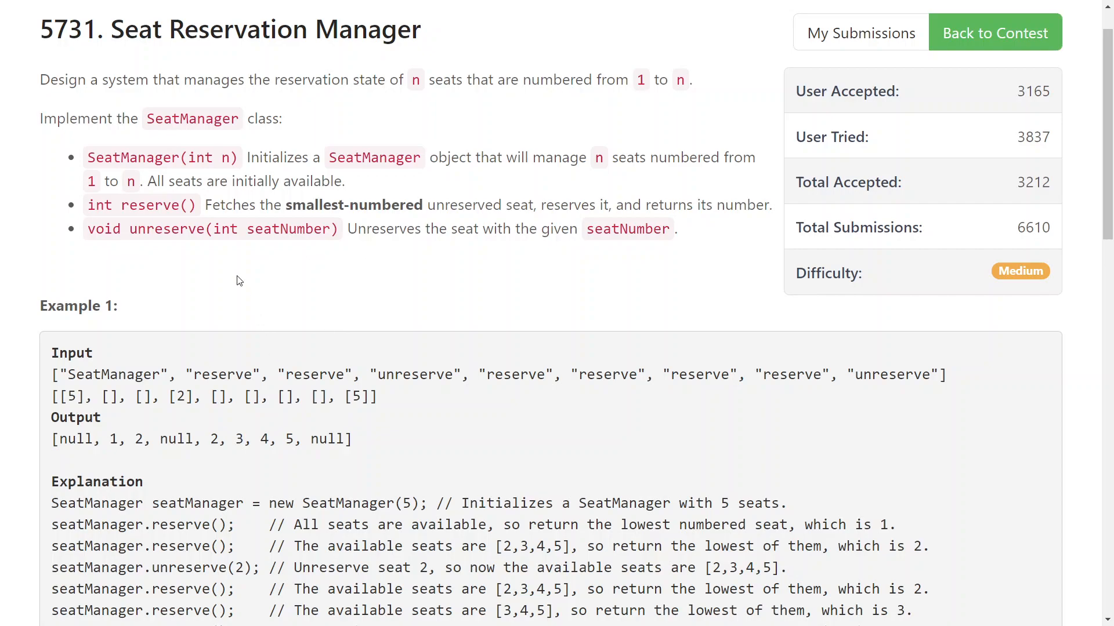
scroll(down, 3)
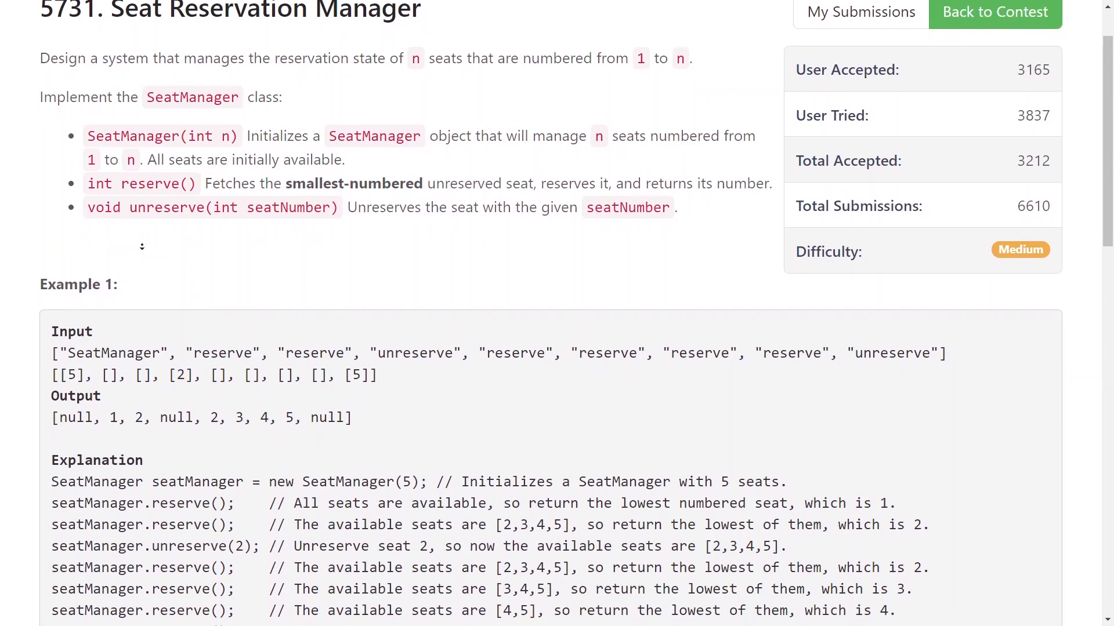
scroll(down, 3)
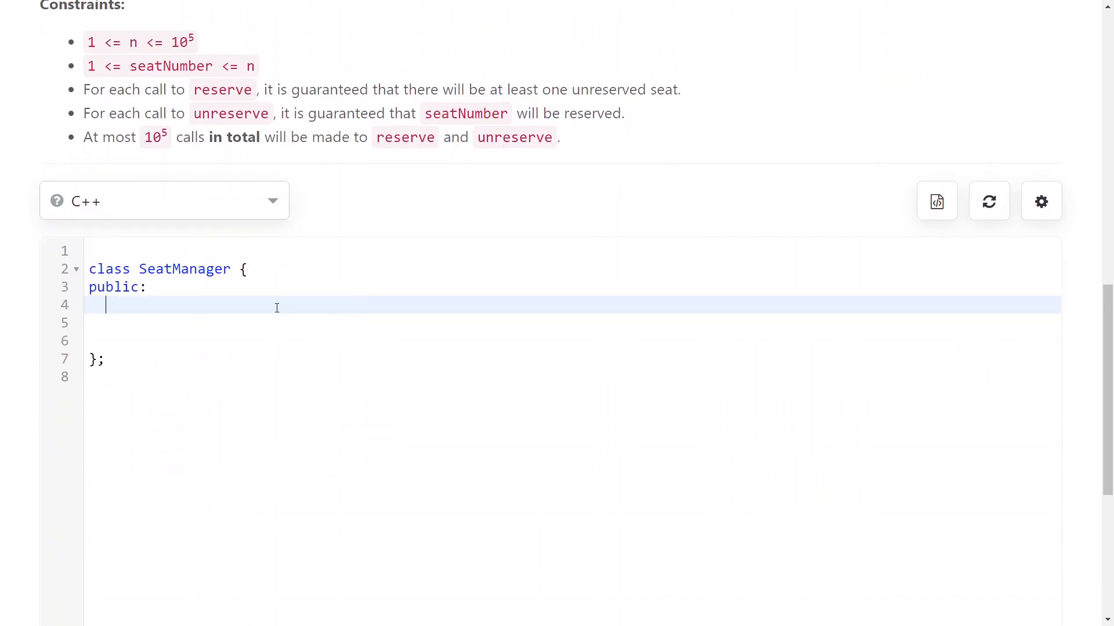
mouse_move(161, 308)
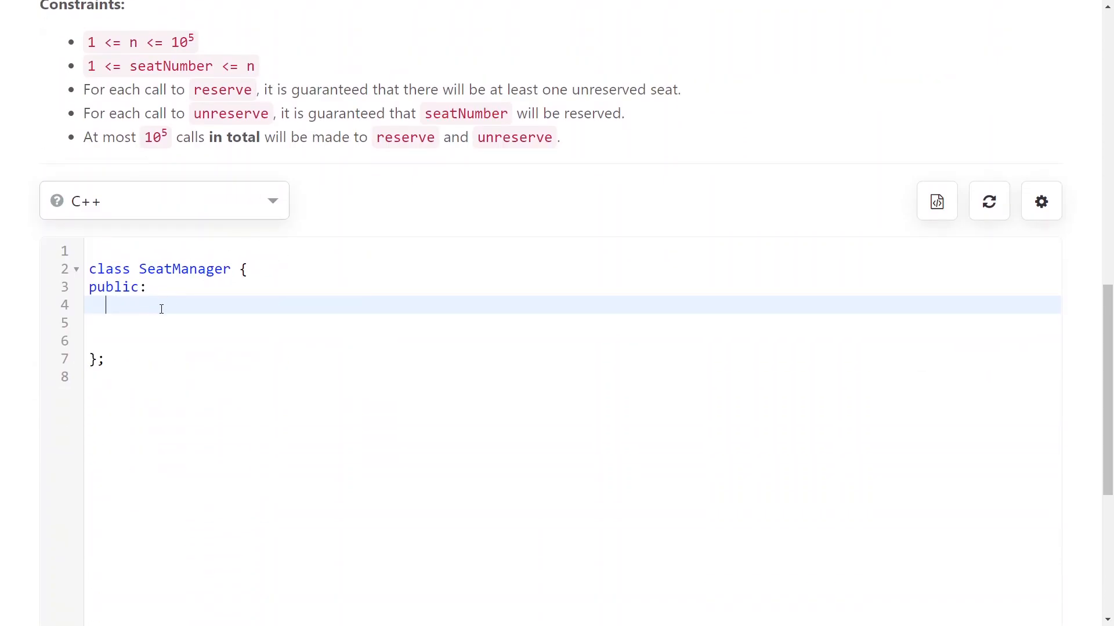
text(set<int> available;)
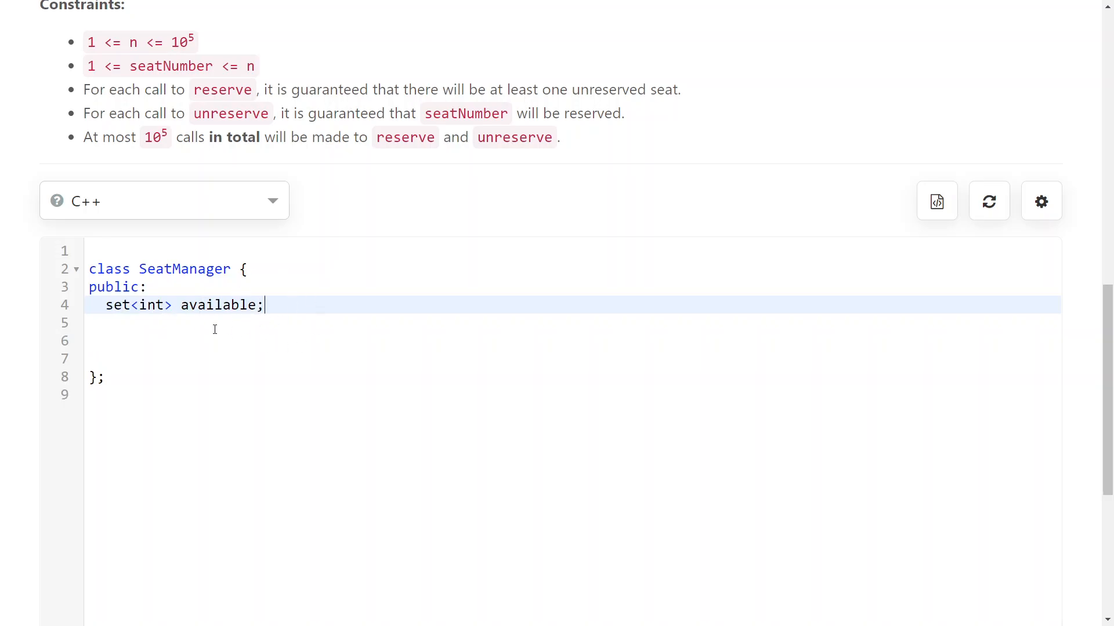
Step: Write the constructor inserting seats 1 to n into available, and begin int reserve()
text(SeatManager(int n) {)
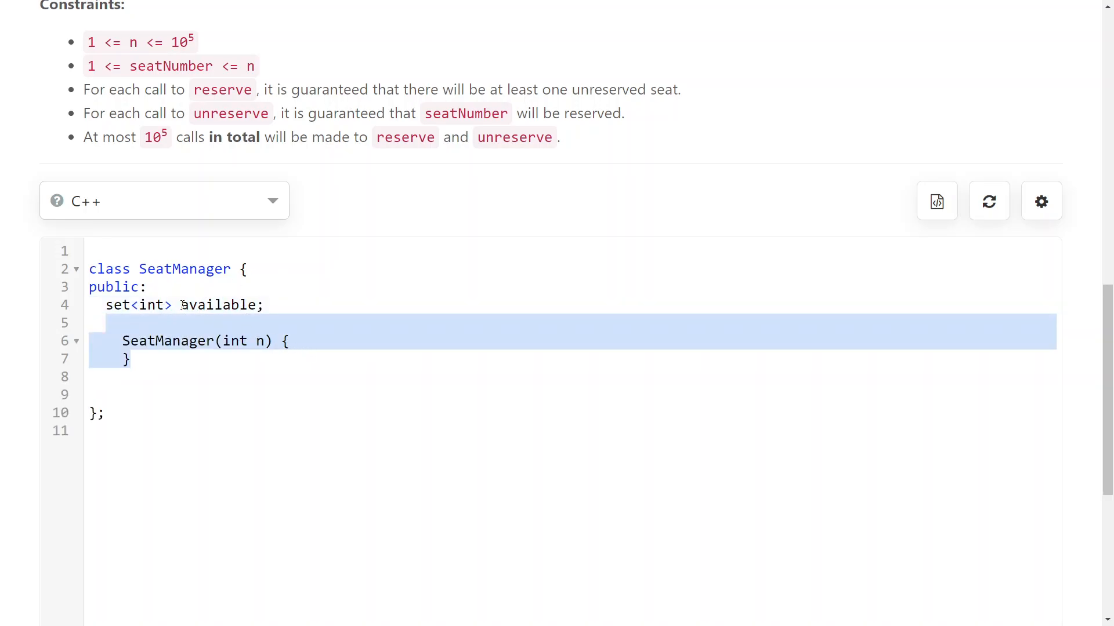
text(for (int i = 1; i <= n; i++))
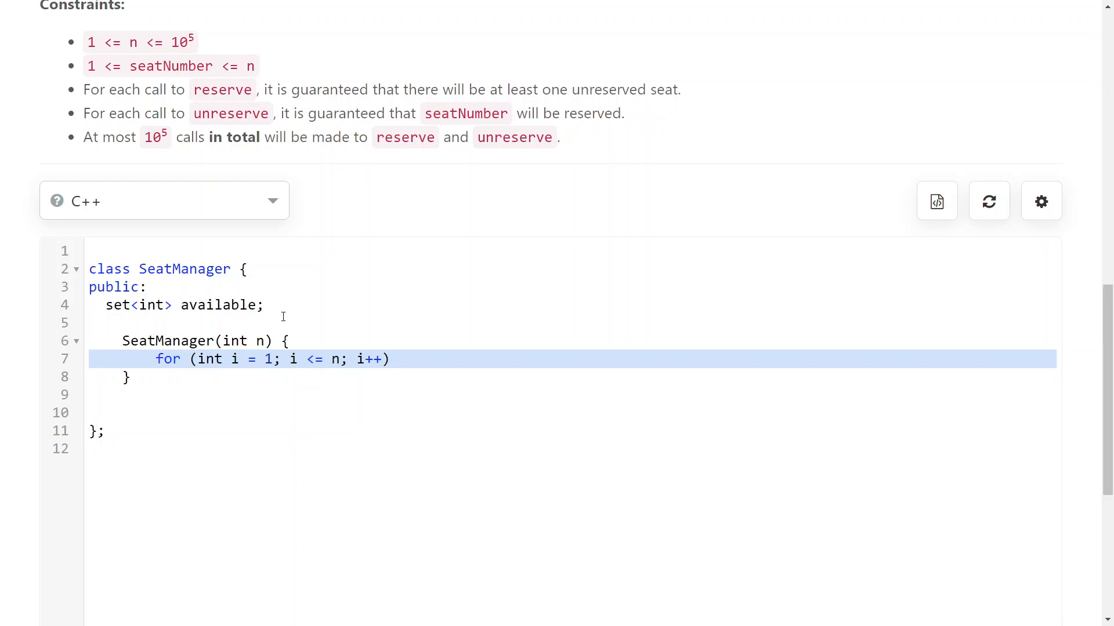
text(available.insert(i);)
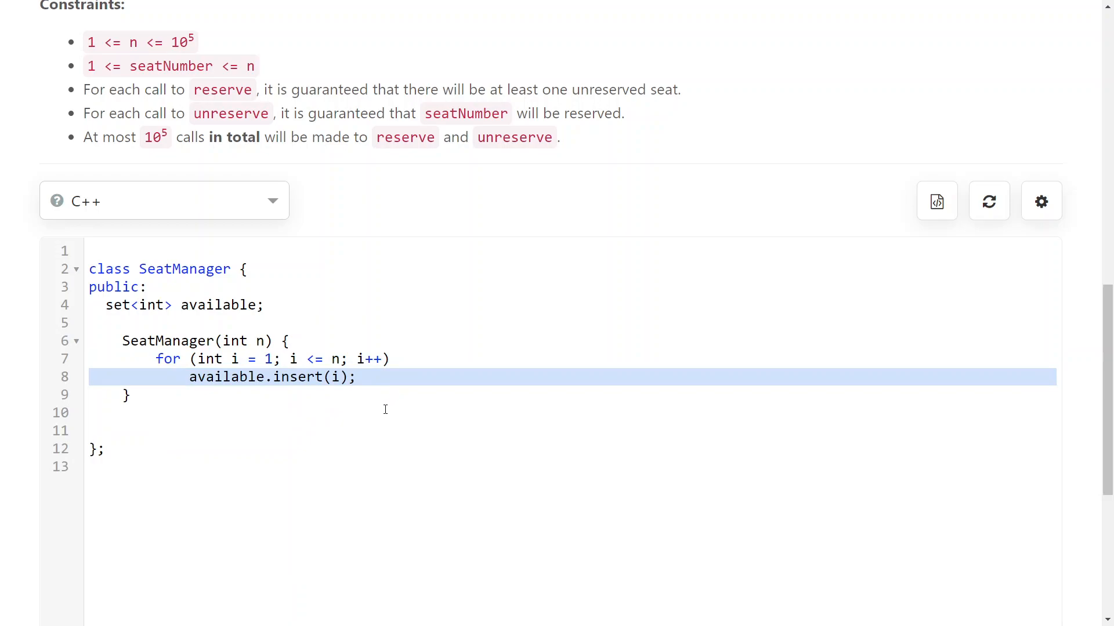
text(int reserve() {)
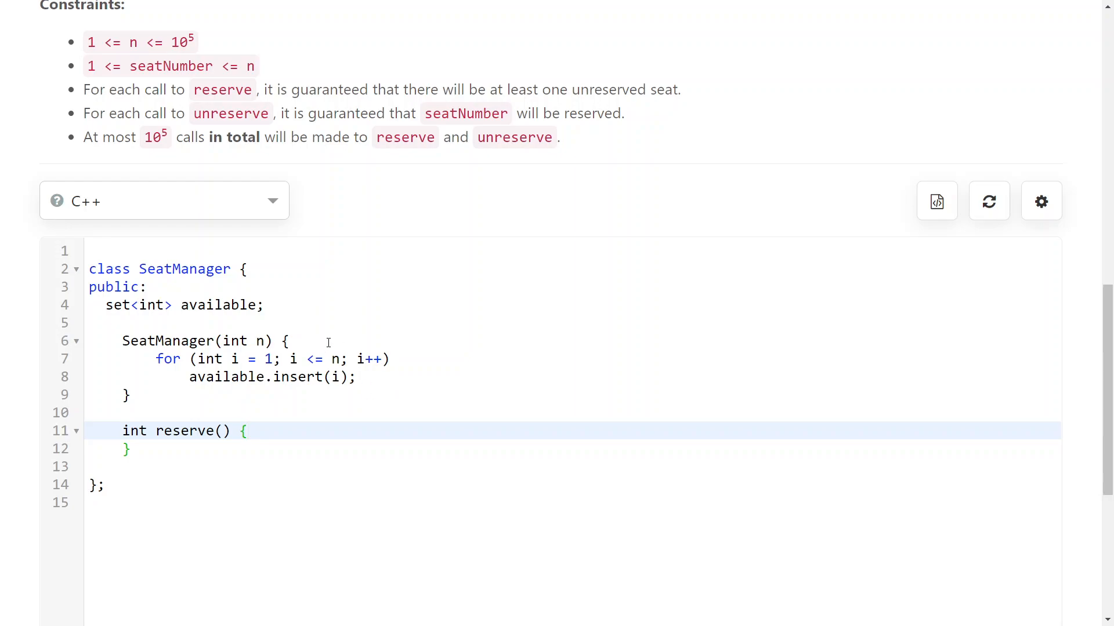
Step: Fill reserve() to take *available.lower_bound(0), erase that seat, and return removed
click(247, 430)
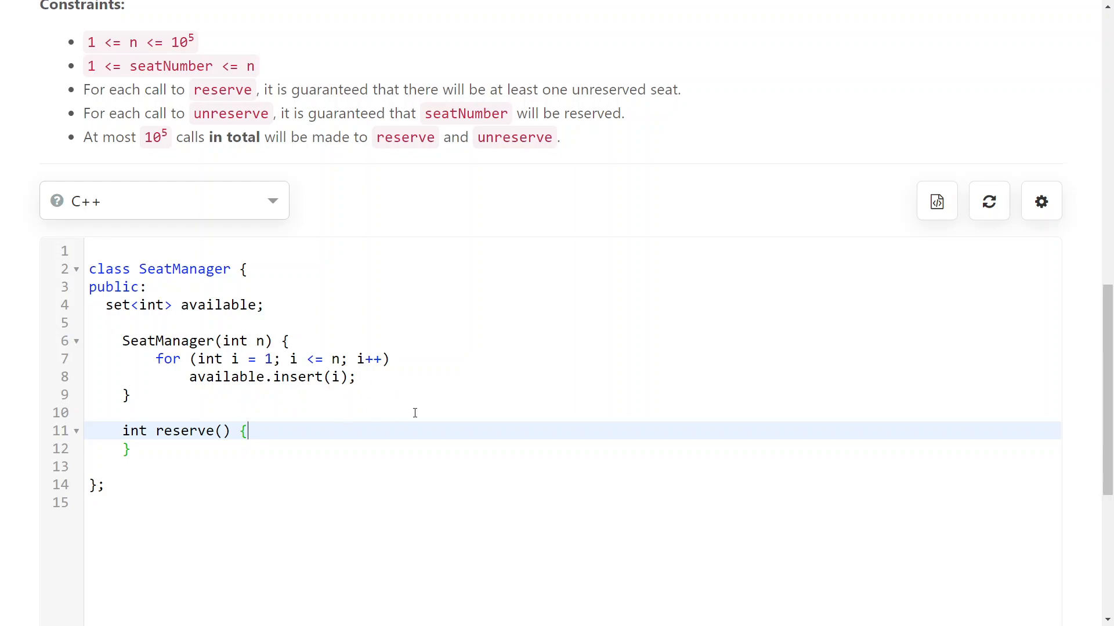
mouse_move(220, 305)
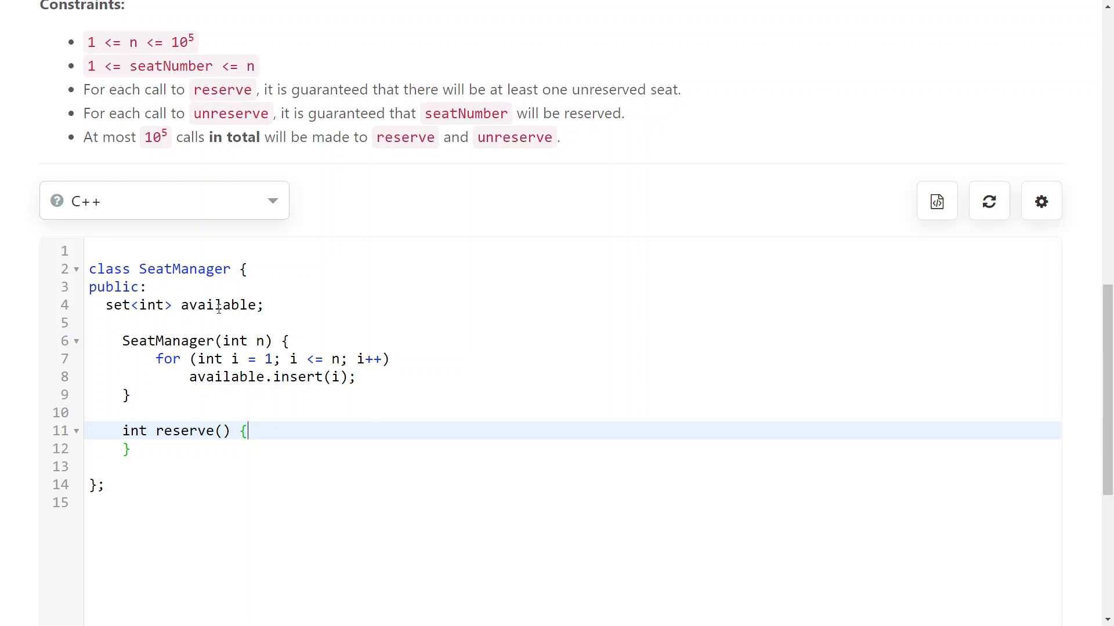
text(int removed = *available.lower_bound(0);)
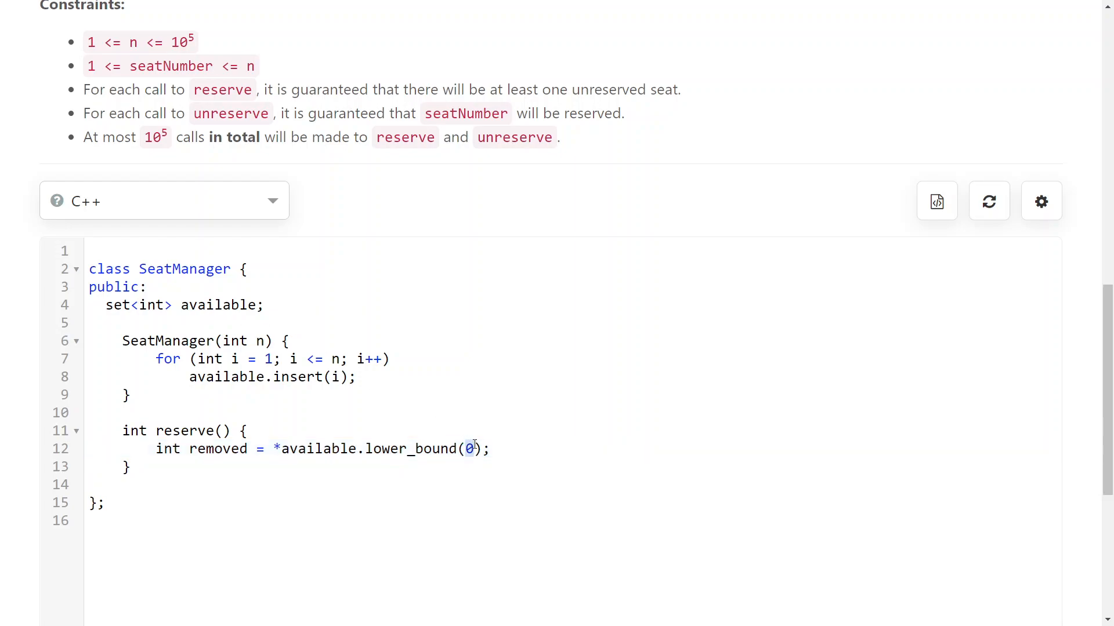
mouse_move(461, 434)
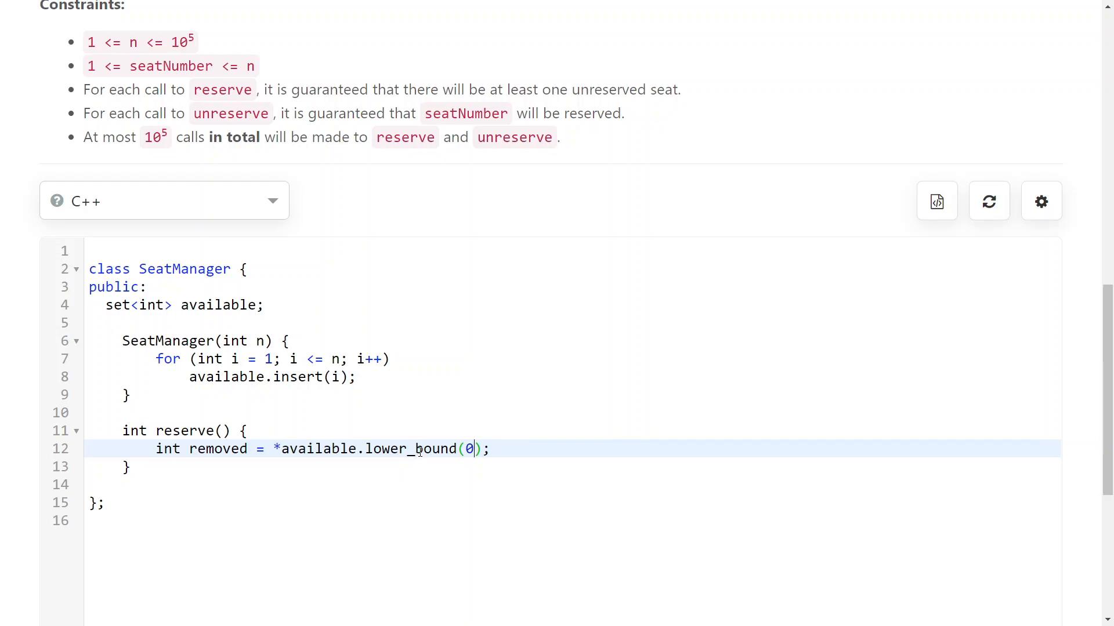
mouse_move(225, 449)
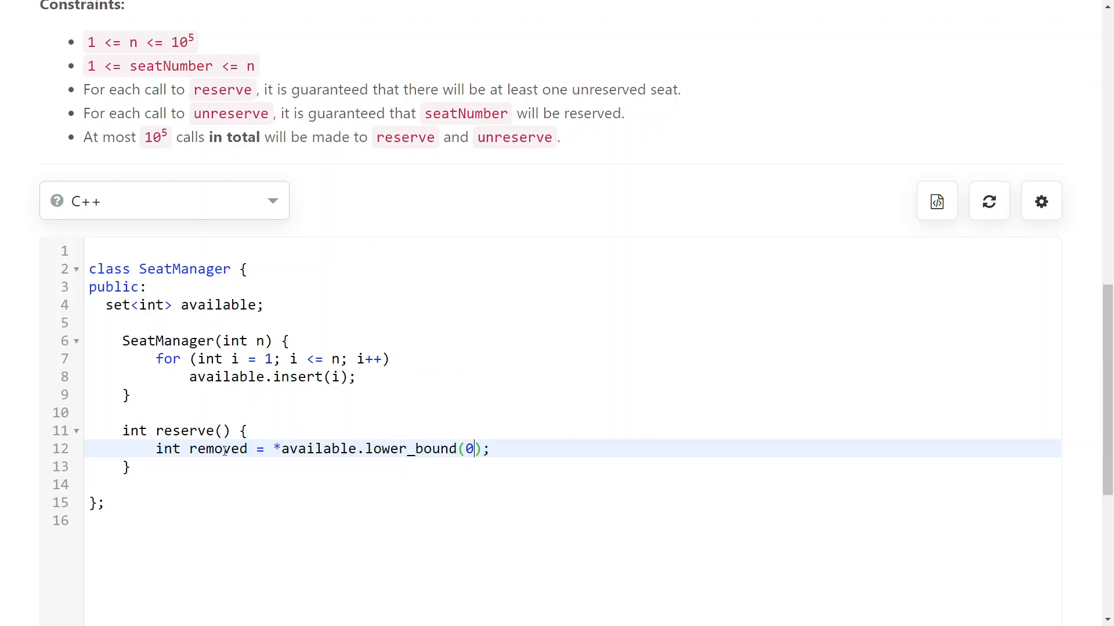
text(available.erase(removed);)
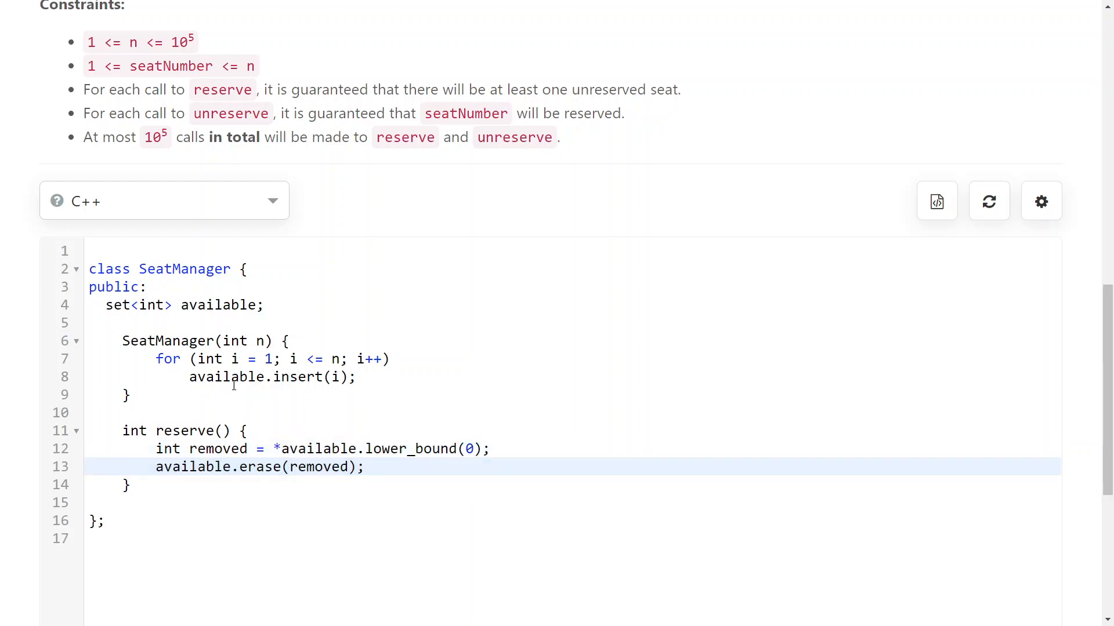
text(return removed;)
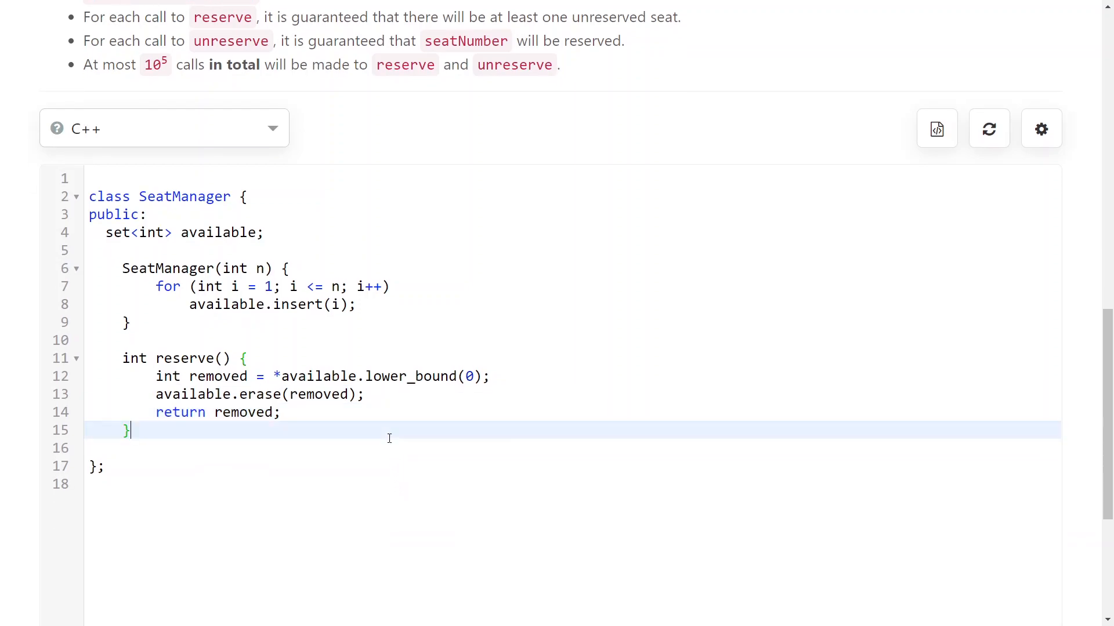
Step: Add unreserve(int seatNumber) inserting seatNumber into available, then submit for judging
text(void unreserve(int seatNumber) {)
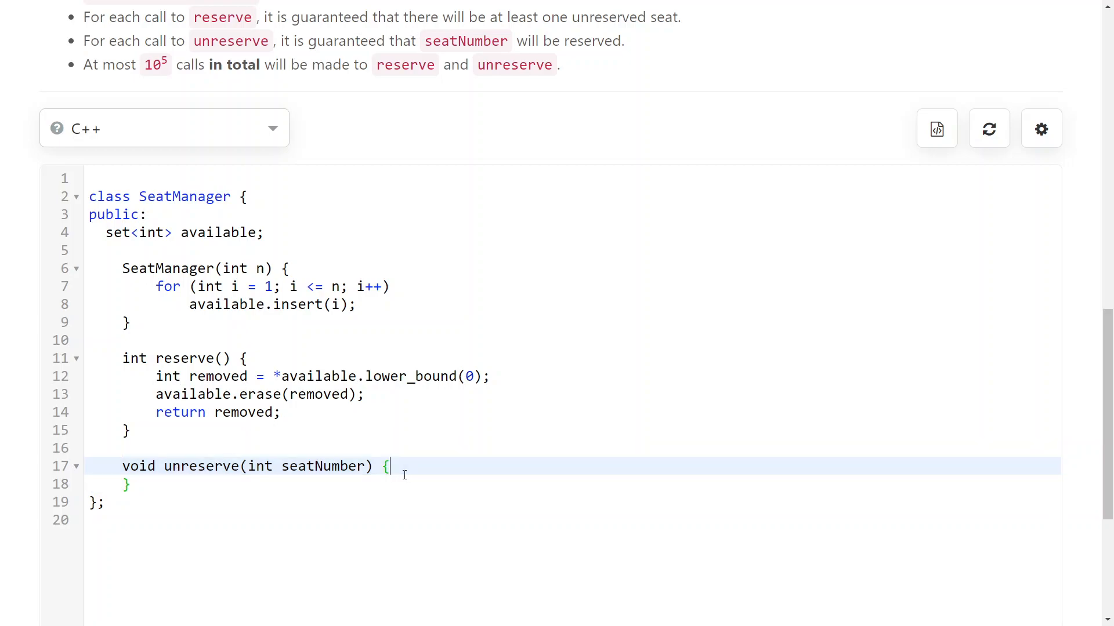
text(available.insert(seatNumber);)
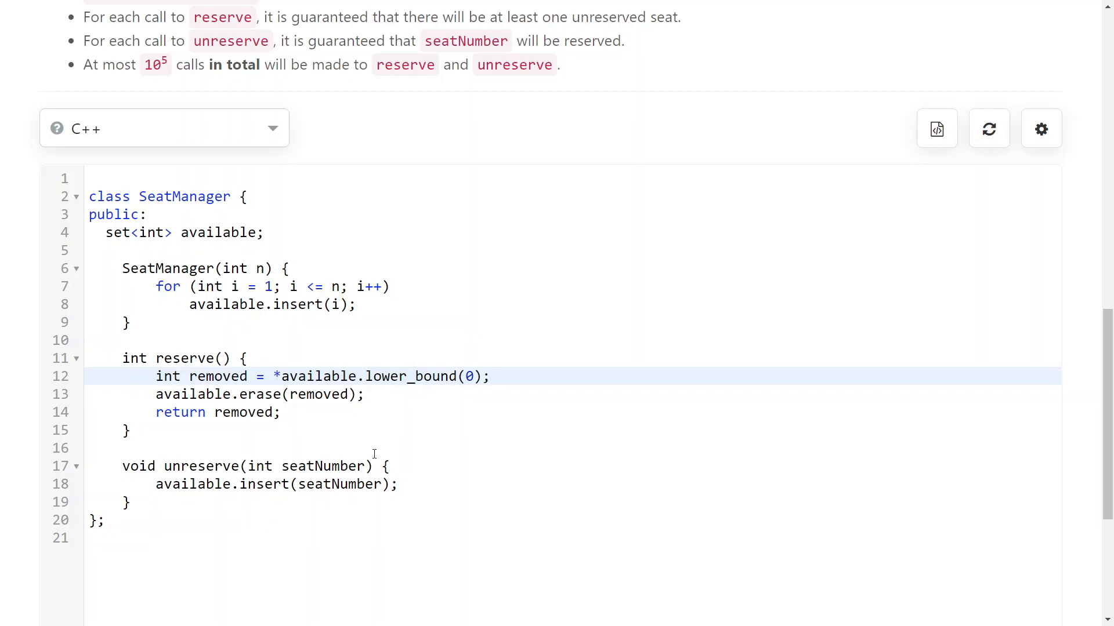
click(1013, 448)
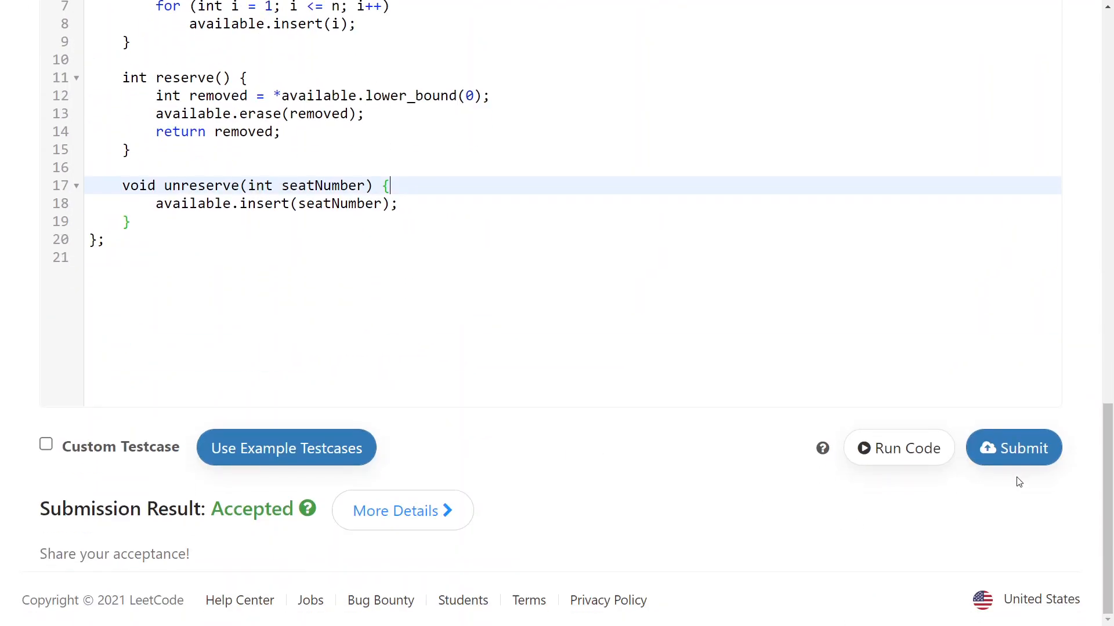
click(1013, 448)
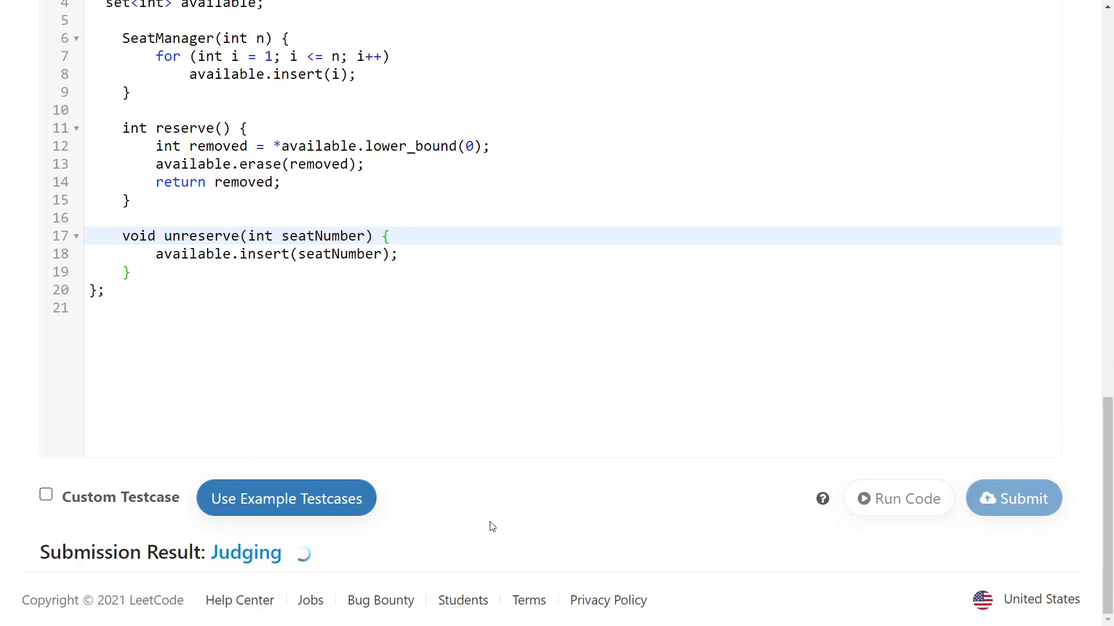
scroll(up, 3)
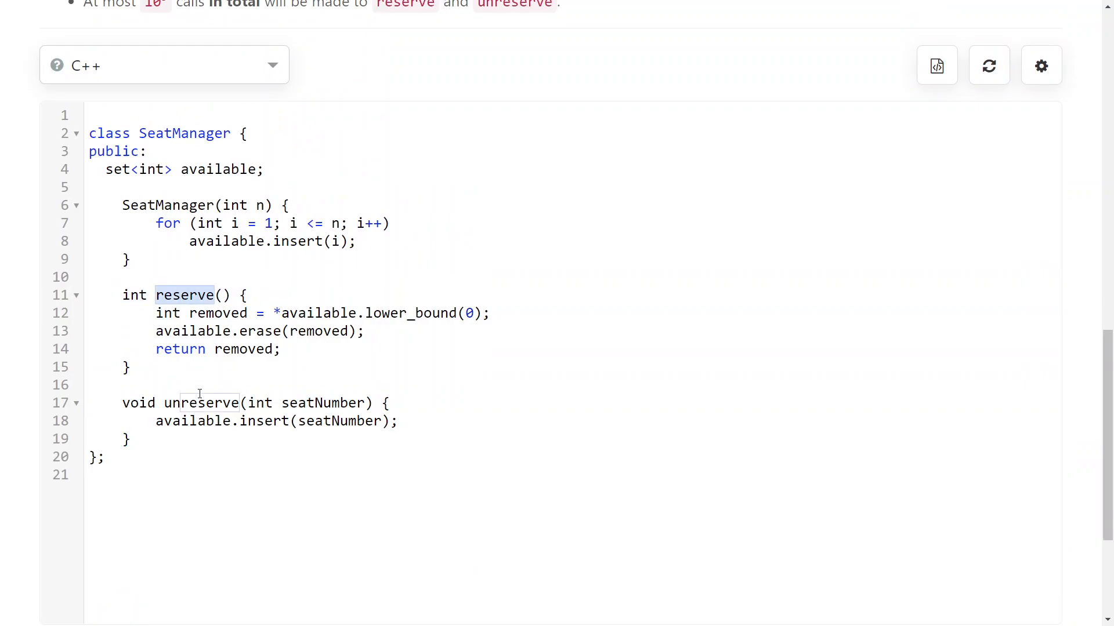
click(130, 367)
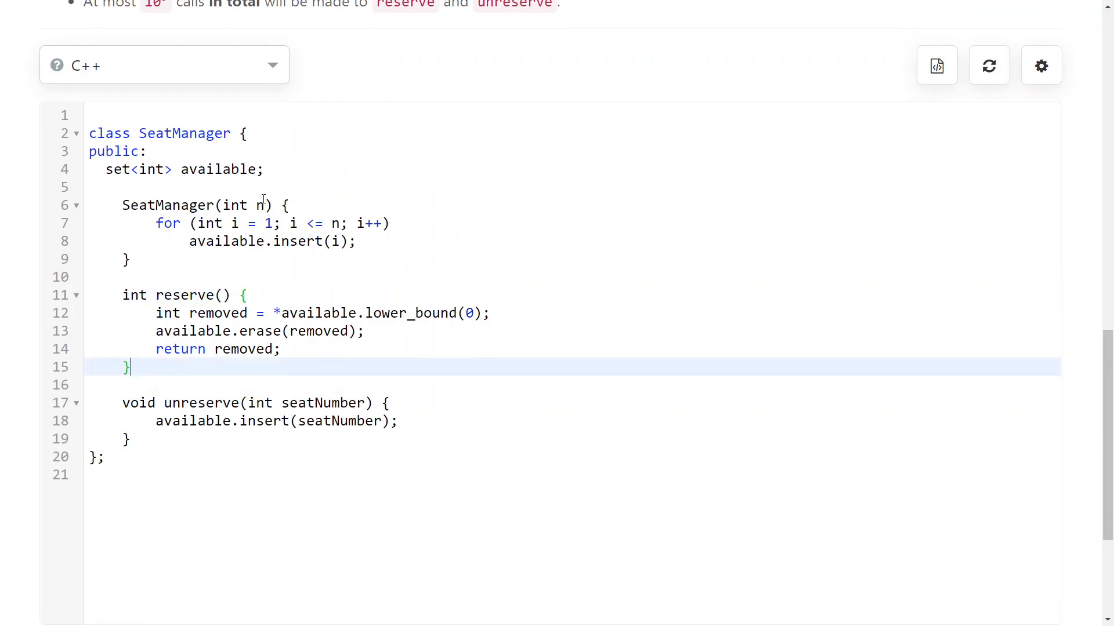
mouse_move(309, 327)
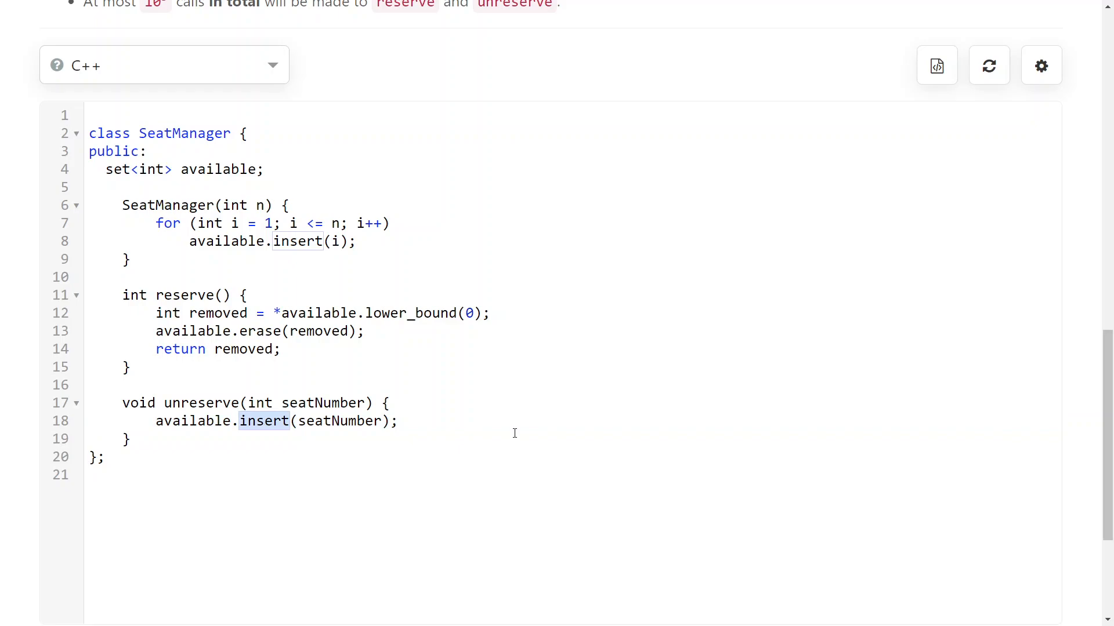
click(554, 404)
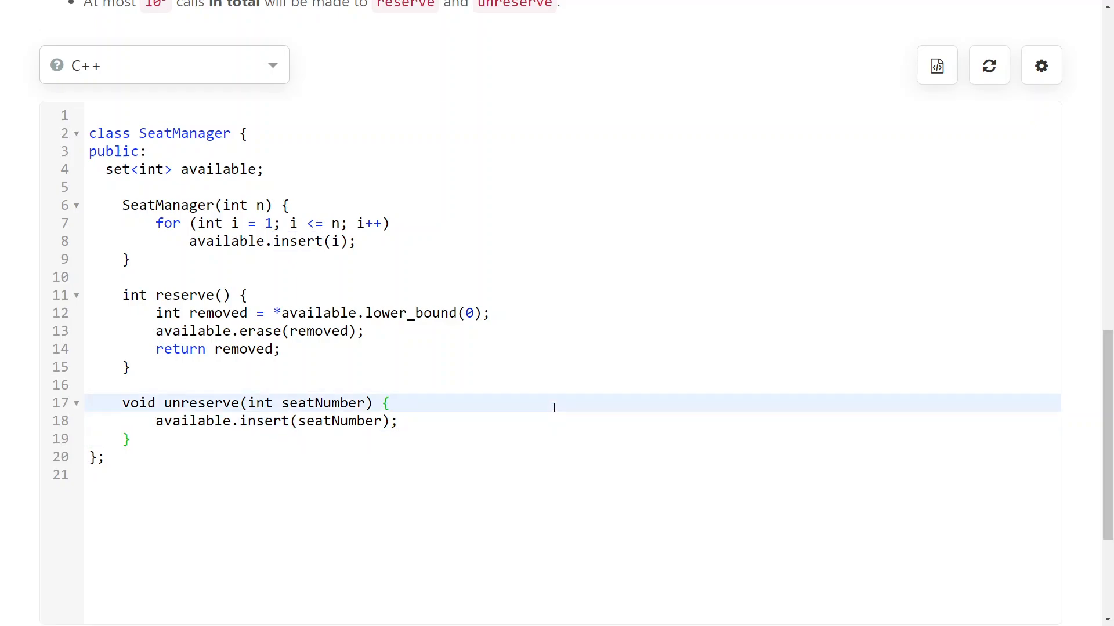